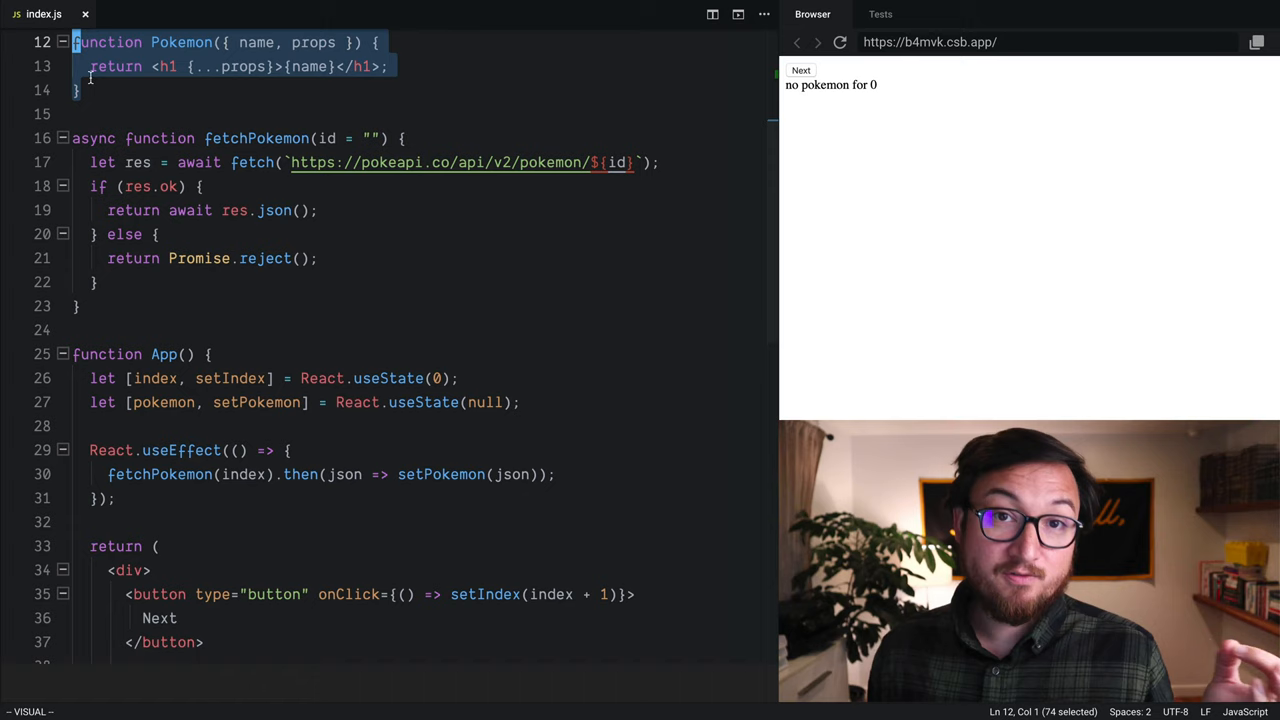
Step: Delete the pokemon useState and React.useEffect lines from App, keeping only the index state
{"action": "left_click", "coordinate": [200, 354]}
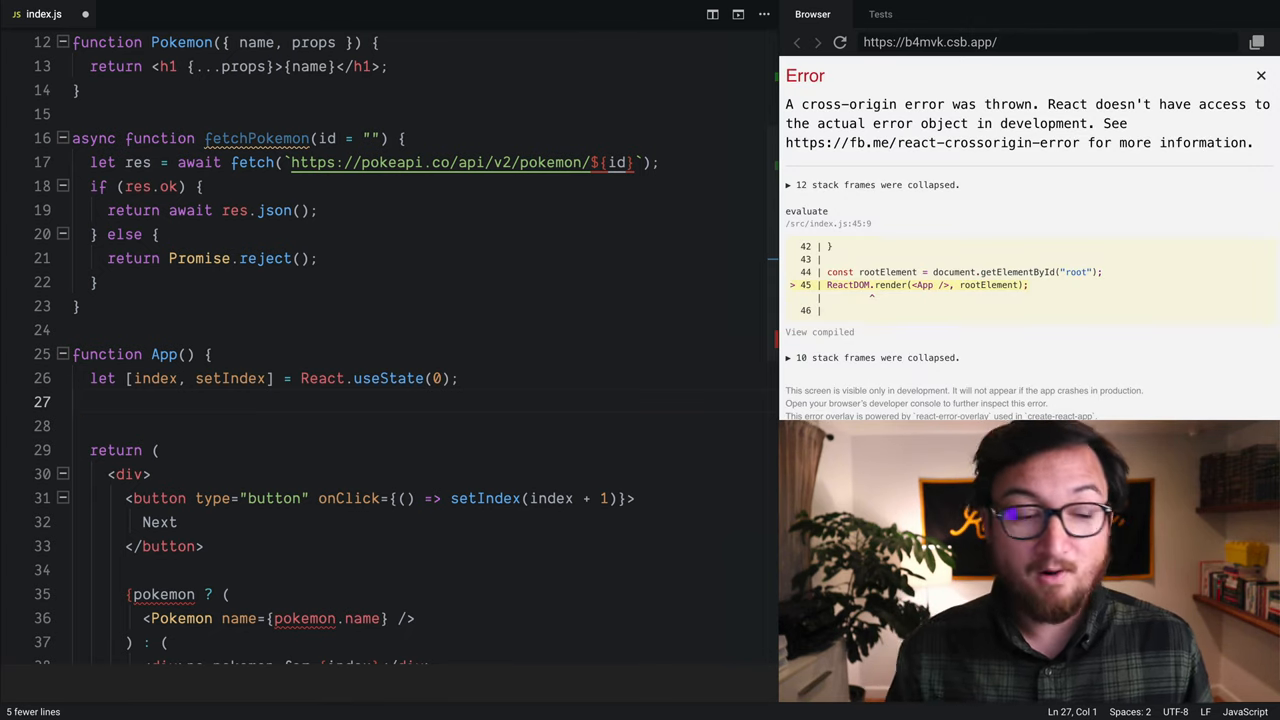
Step: Write let pokemon = usePokemon(index) inside App, accepting autocomplete
{"action": "type", "text": "lot"}
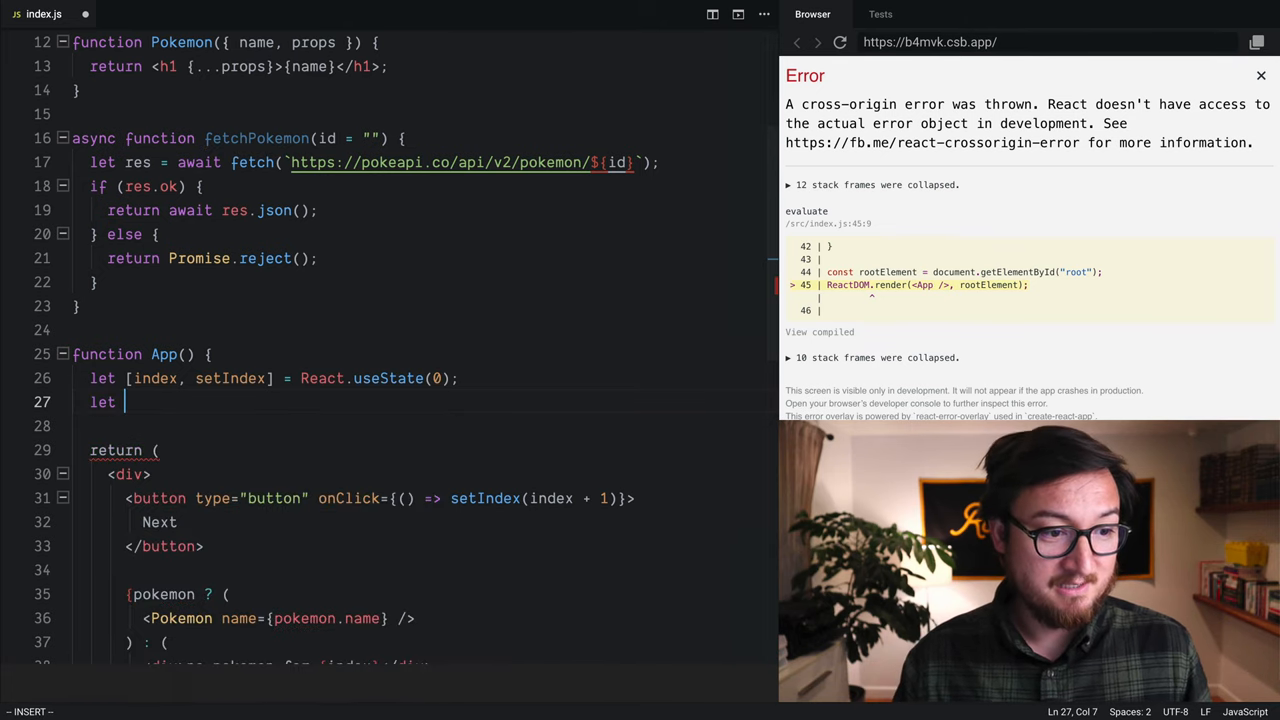
{"action": "type", "text": "pokem"}
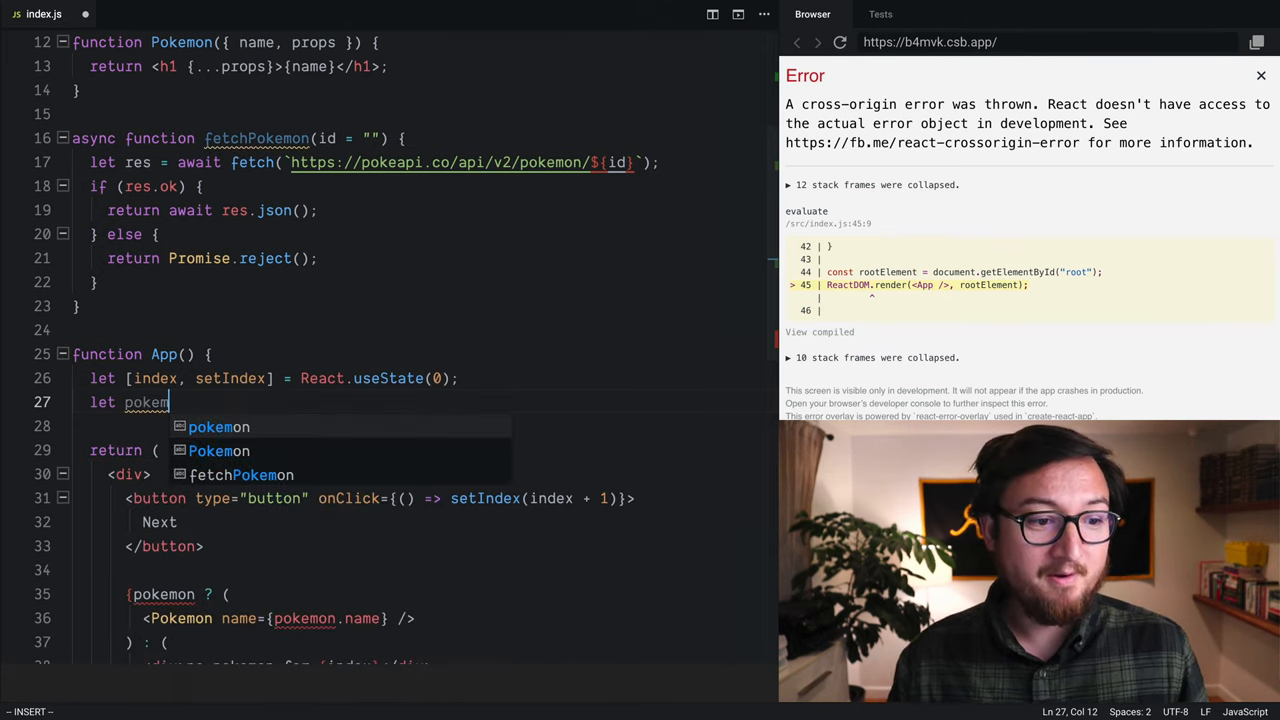
{"action": "type", "text": "= use"}
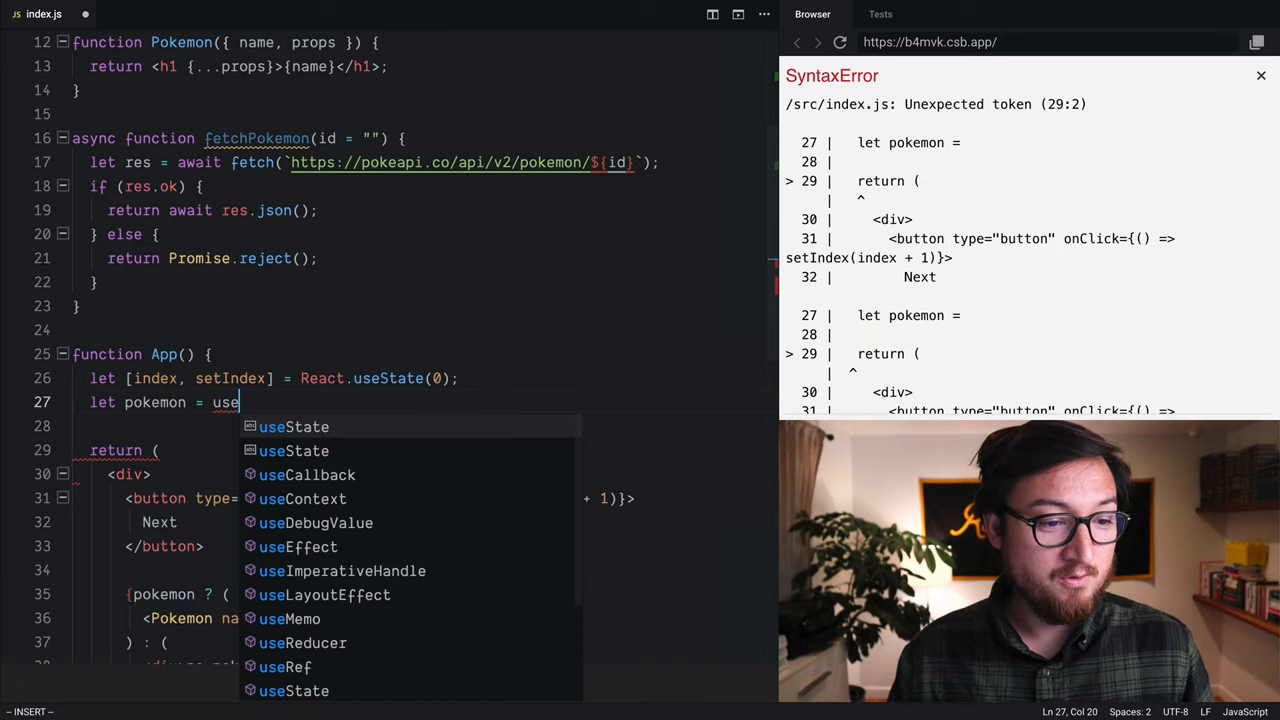
{"action": "type", "text": "Pokemon(index"}
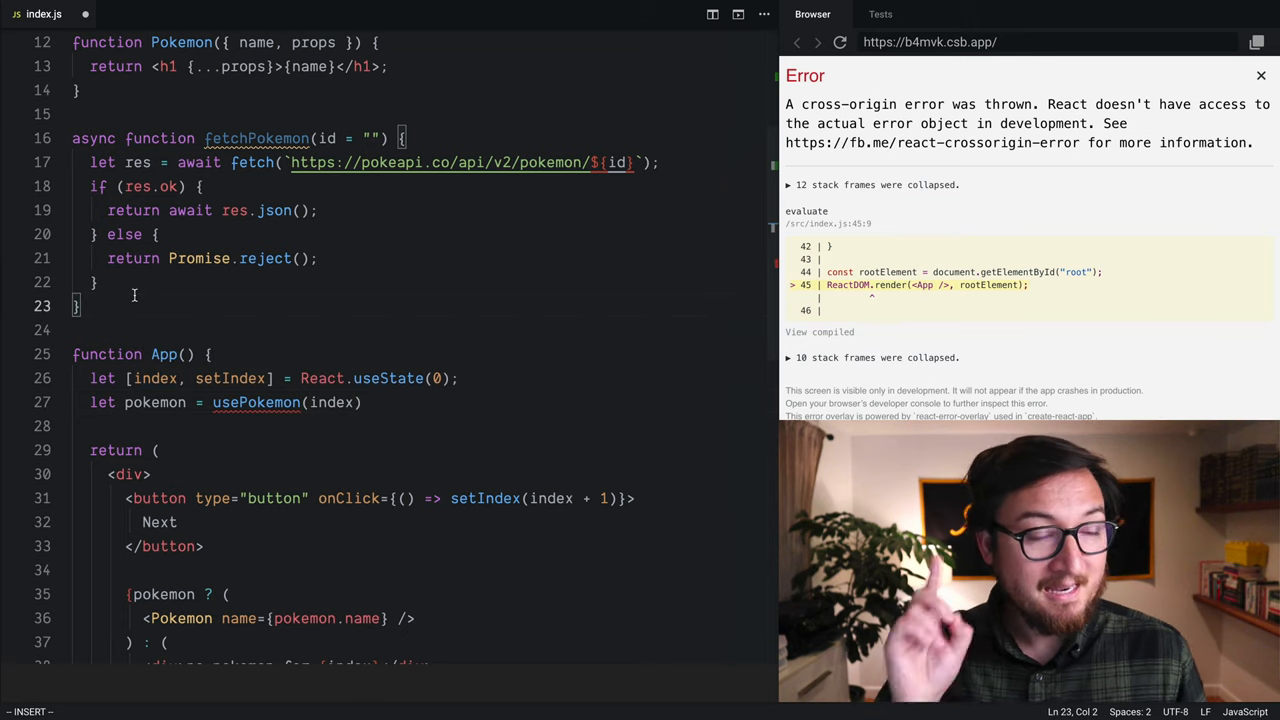
Step: Define function usePokemon(index) holding the useState and useEffect code and returning pokemon
{"action": "type", "text": "function usePokemon(index) {"}
{"action": "type", "text": "r"}
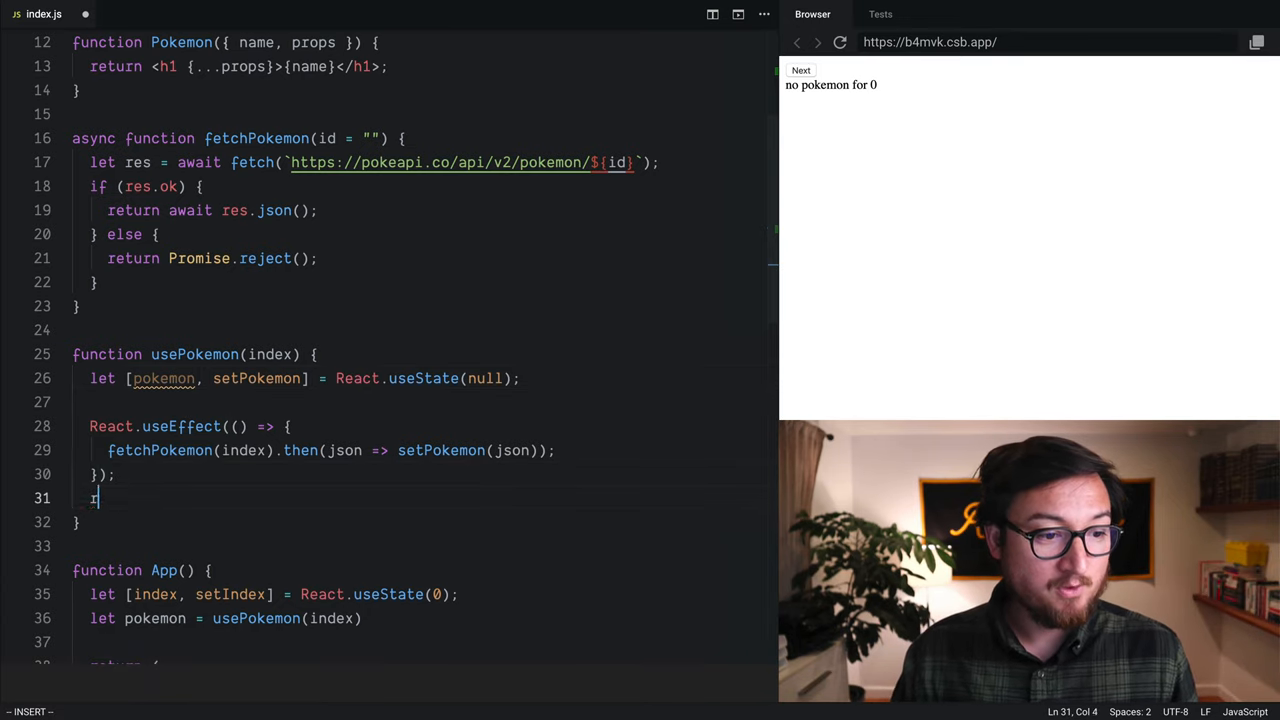
{"action": "type", "text": "eturn pokemon"}
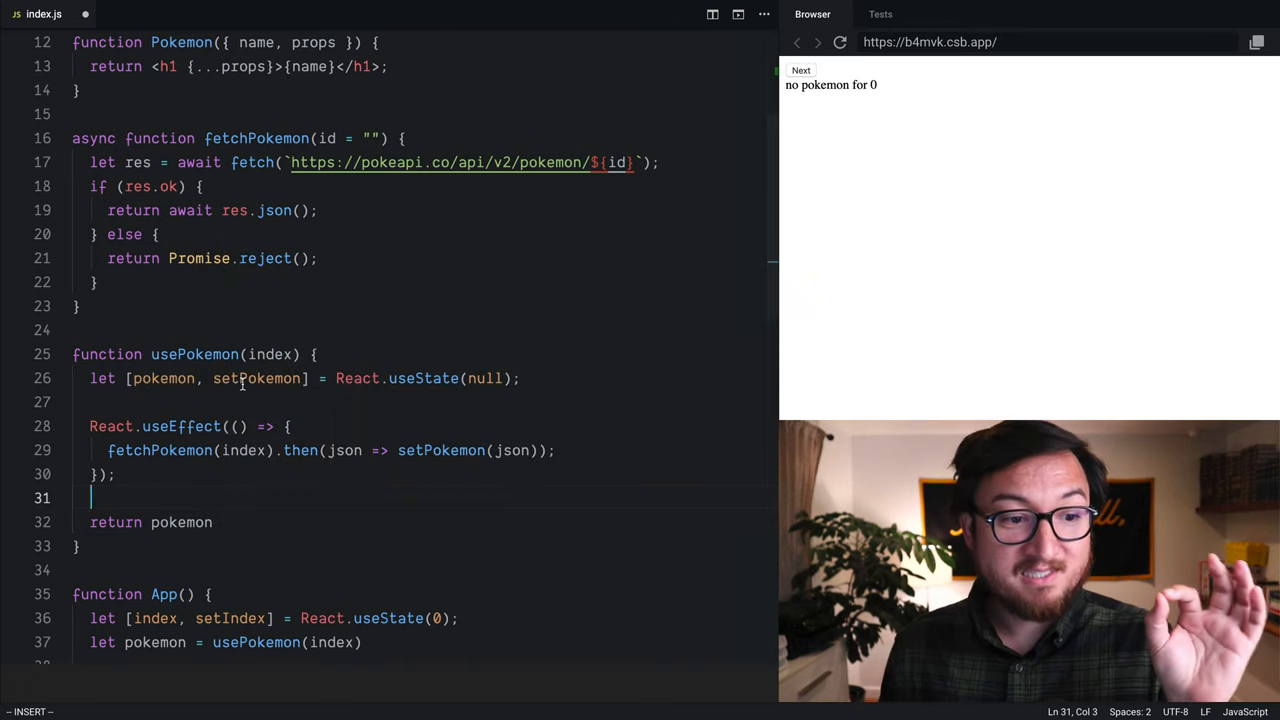
{"action": "double_click", "coordinate": [180, 522]}
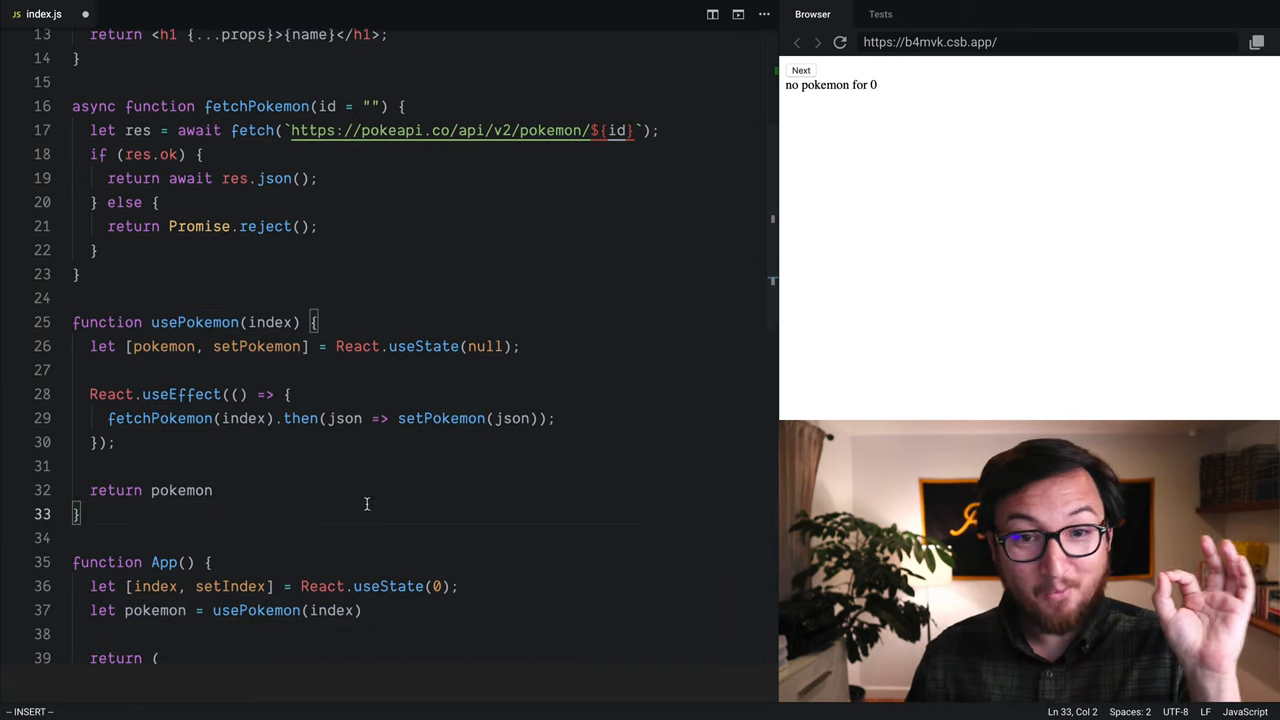
Step: Cycle the preview from bulbasaur through charmeleon, charizard and squirtle with Next
{"action": "left_click", "coordinate": [800, 70]}
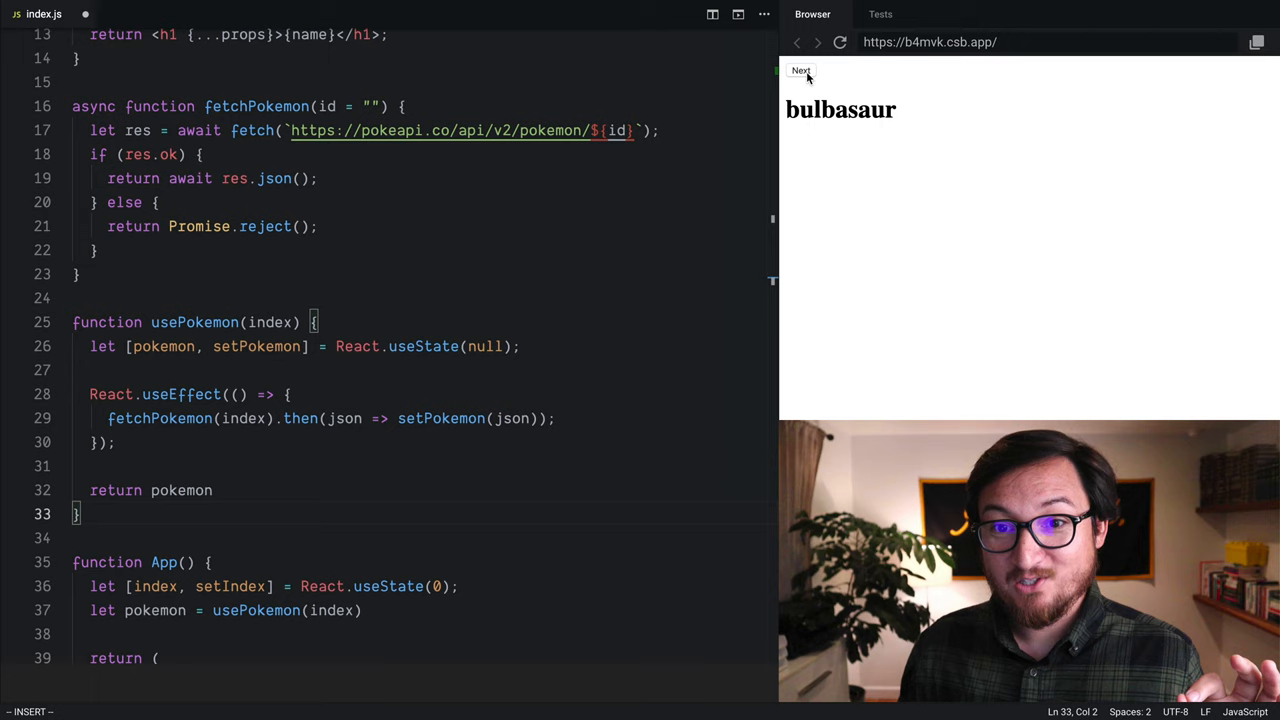
{"action": "left_click", "coordinate": [800, 70]}
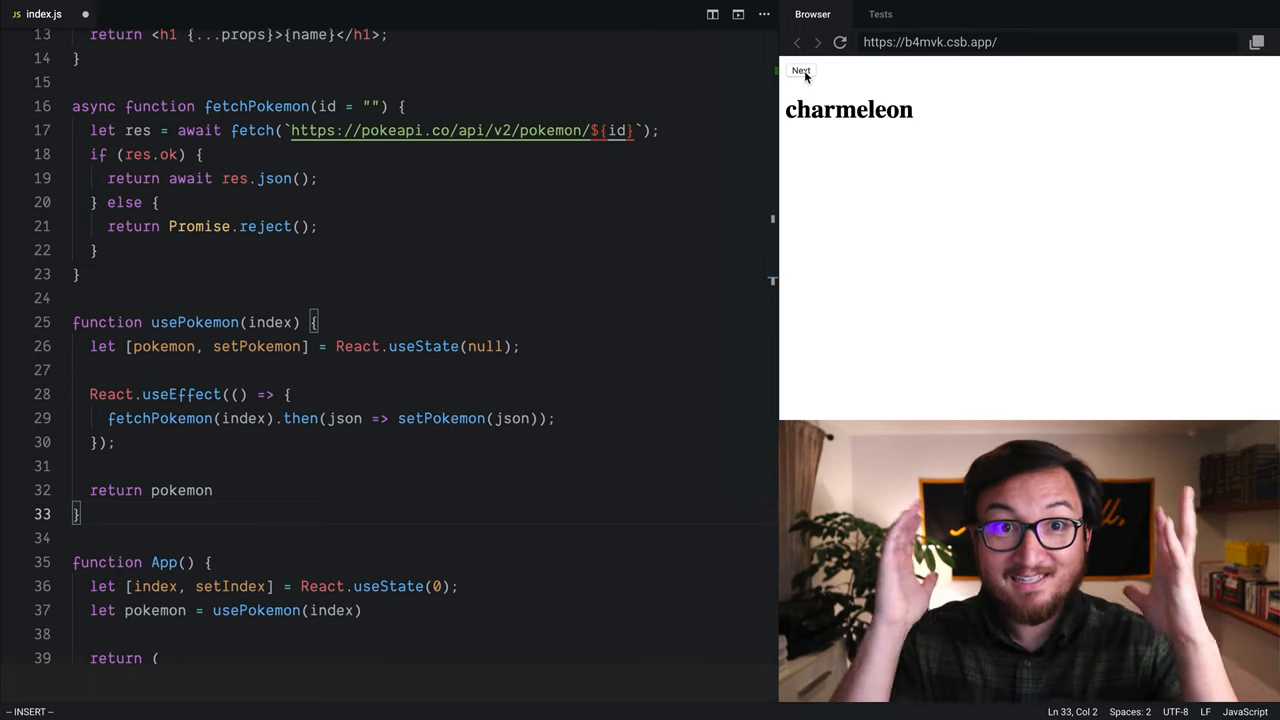
{"action": "left_click", "coordinate": [800, 70]}
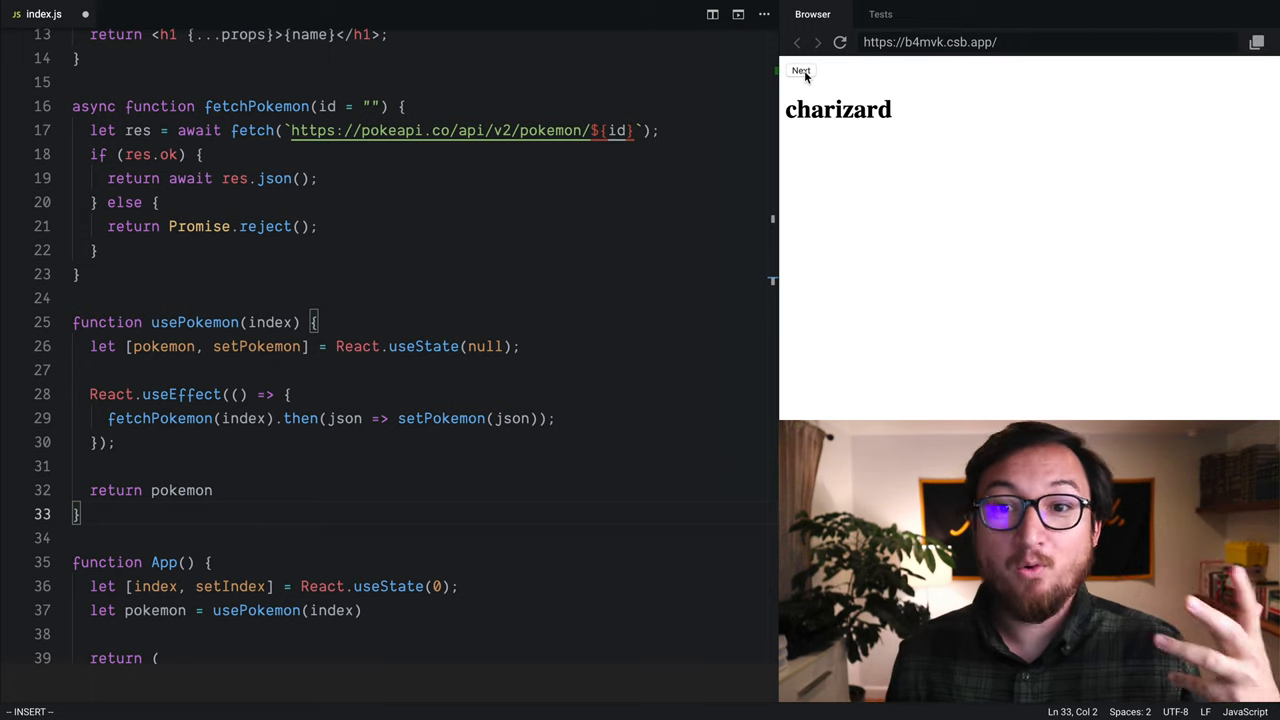
{"action": "left_click", "coordinate": [800, 70]}
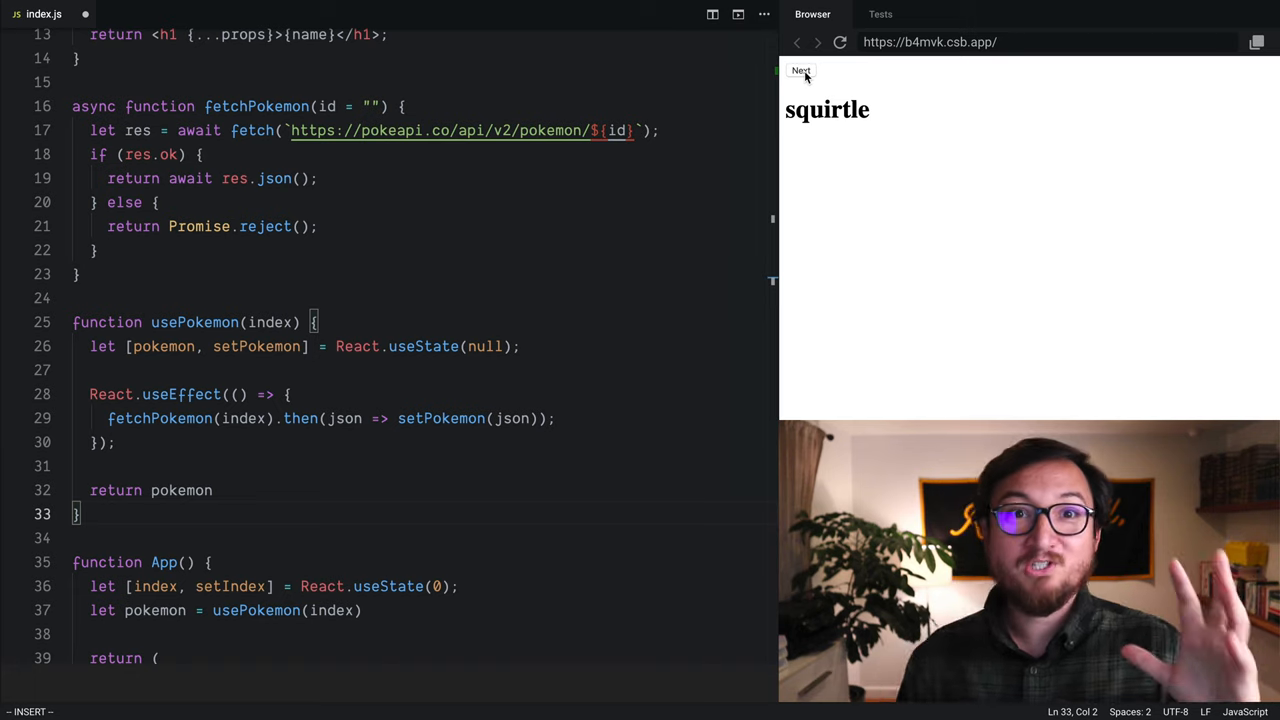
{"action": "mouse_move", "coordinate": [744, 164]}
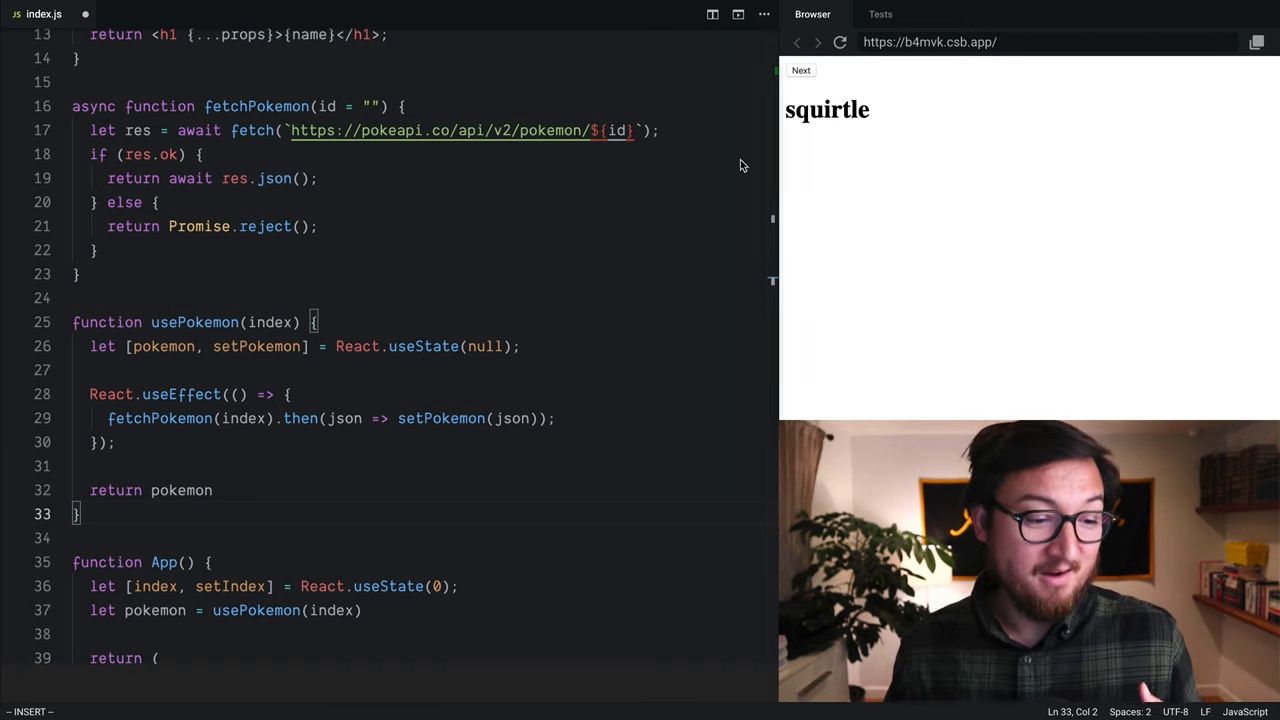